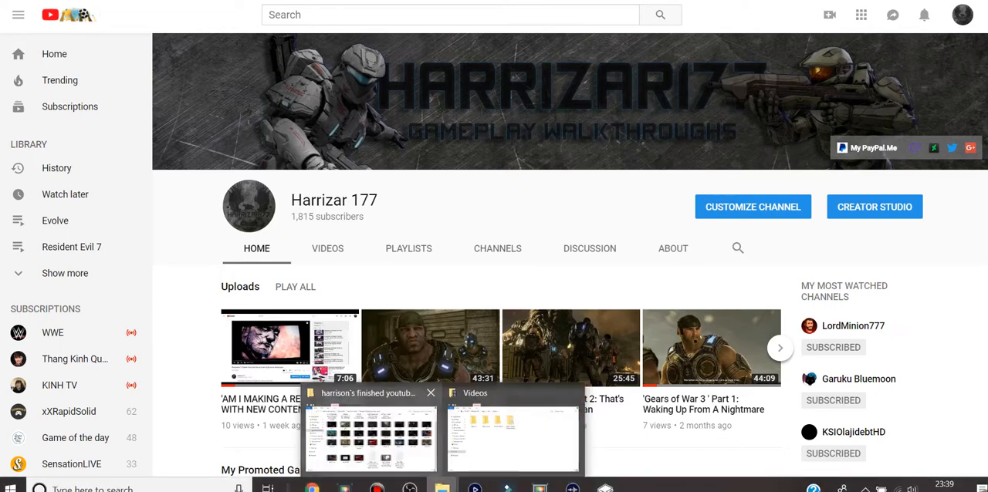
- Play the hour-long Evolve gameplay recording full-screen from the Videos folder
left_click(370, 435)
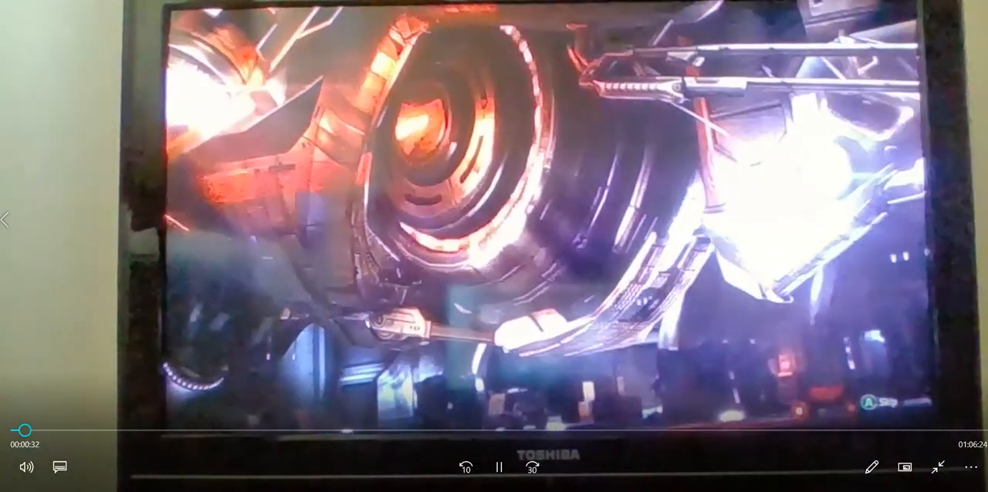
- Pause the "Evolve 1" recording at 44 seconds
left_click(497, 467)
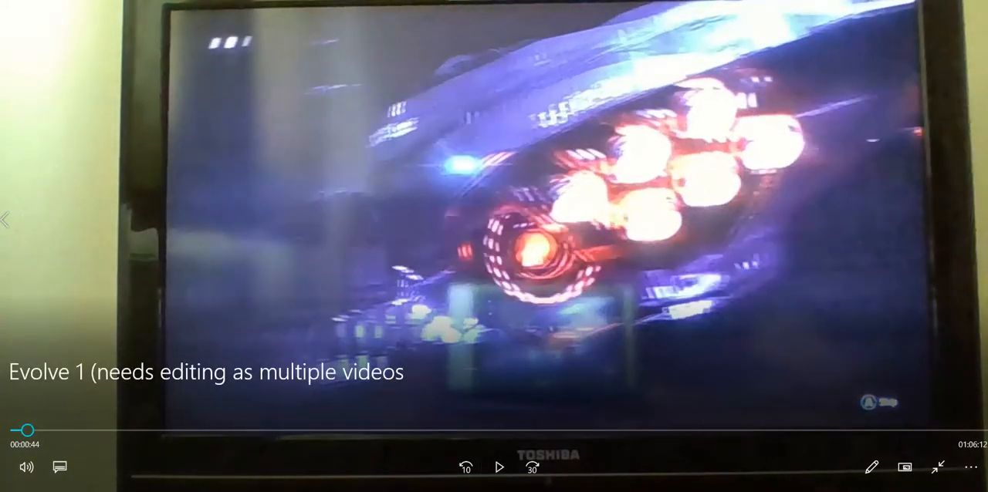